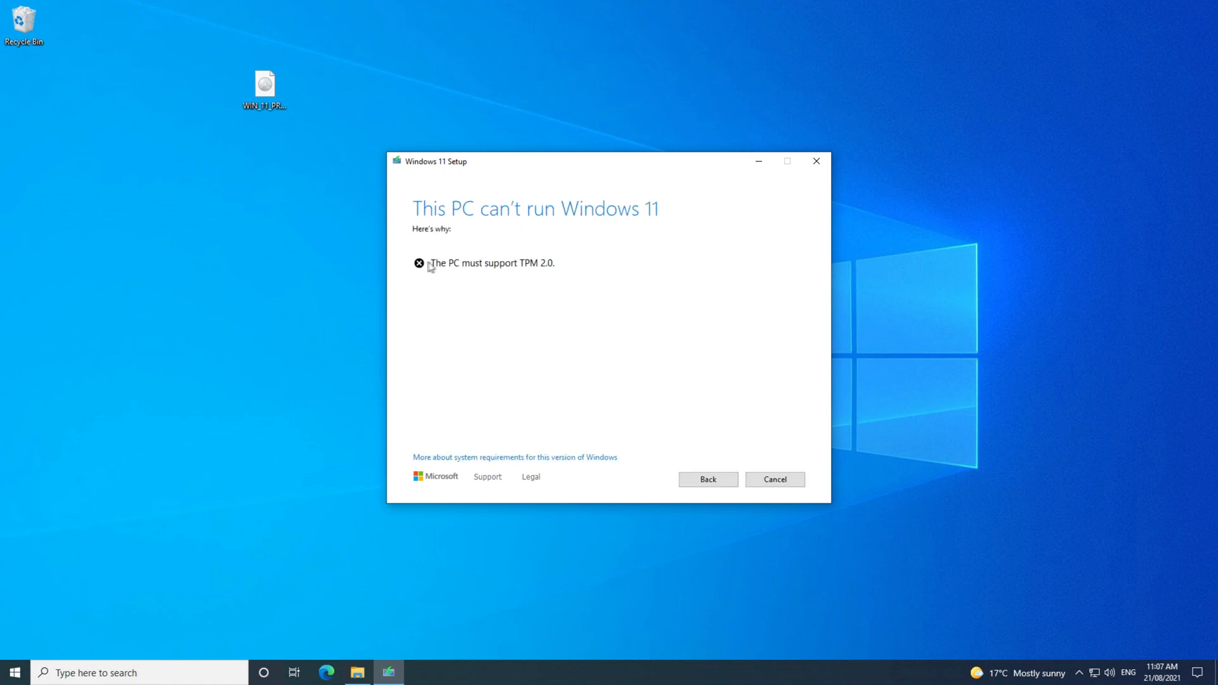
mouse_move(570, 282)
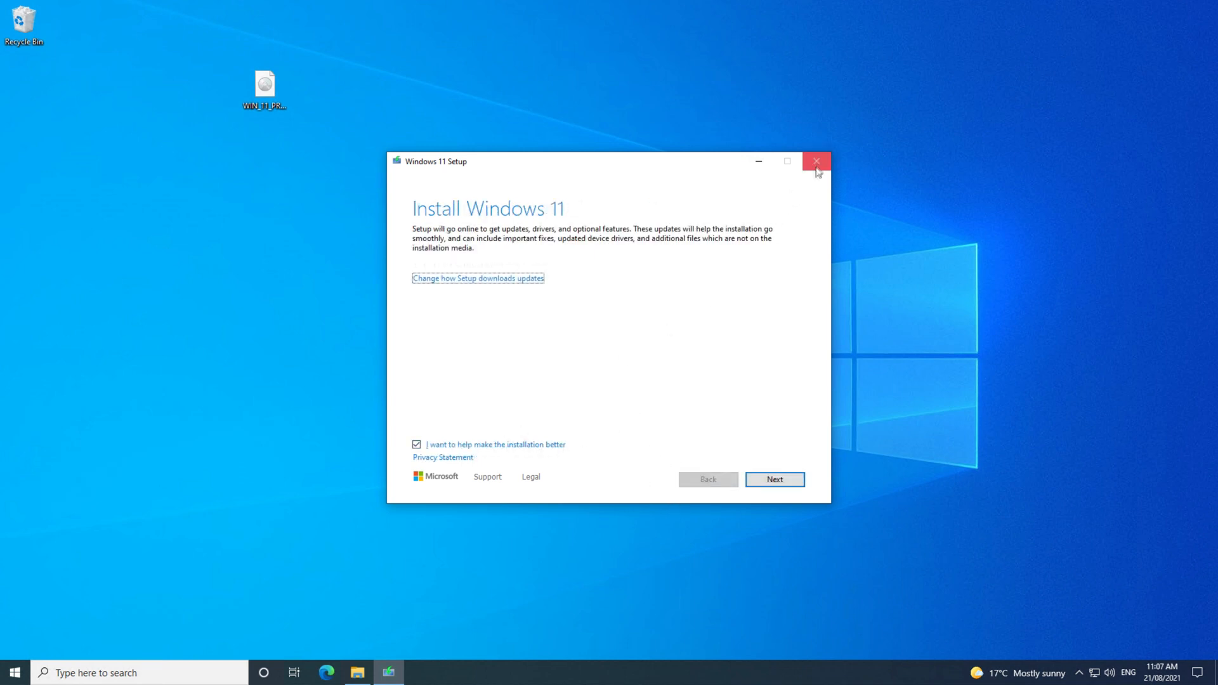
Close the Windows 11 Setup wizard after it reports the PC fails the TPM 2.0 check
click(816, 161)
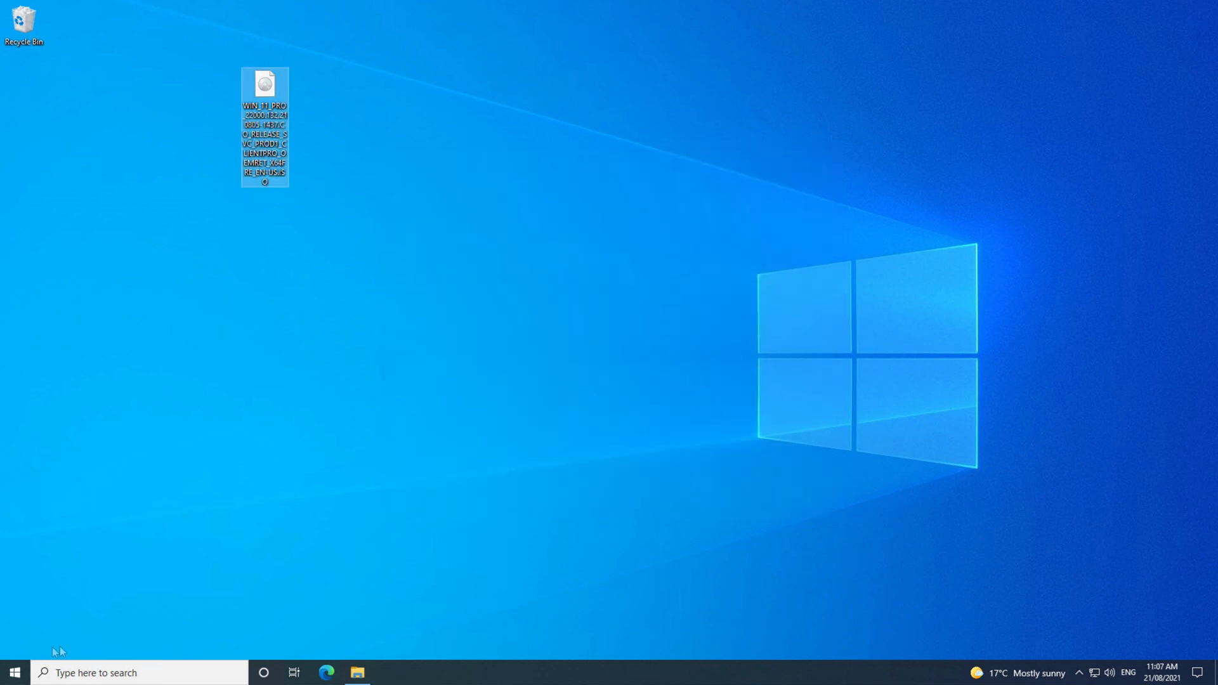
Shut down the PC from the Start menu's Power options to reach the BIOS
click(13, 673)
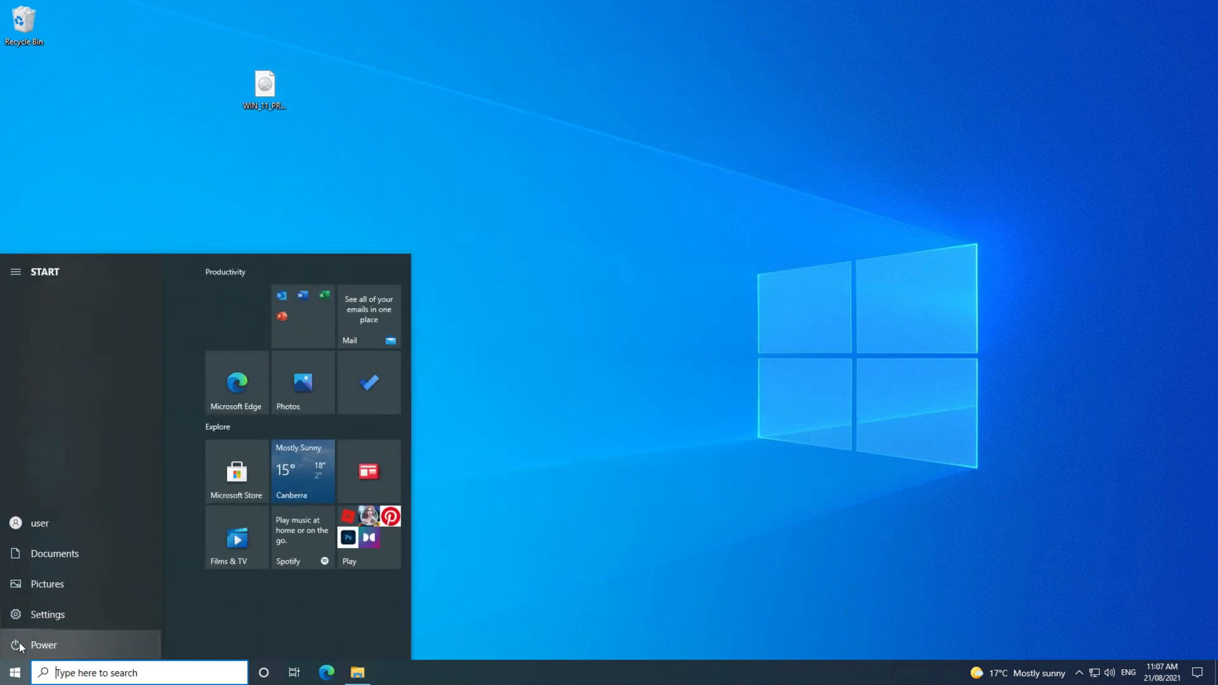
click(43, 645)
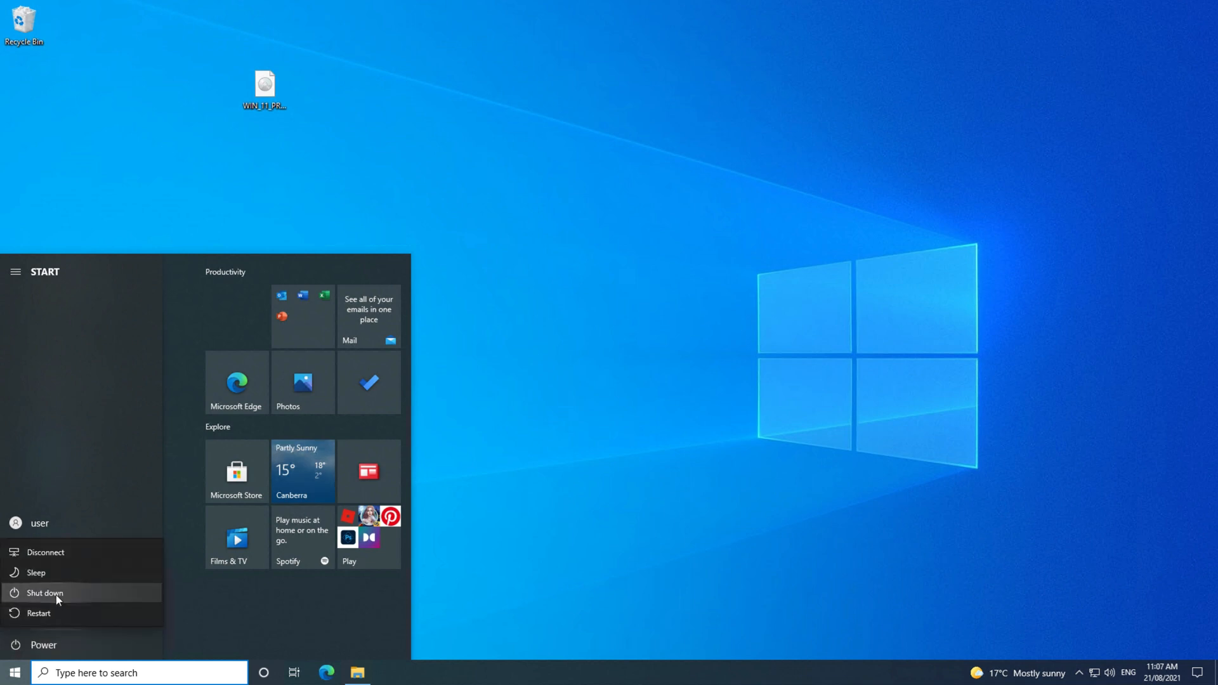
click(39, 613)
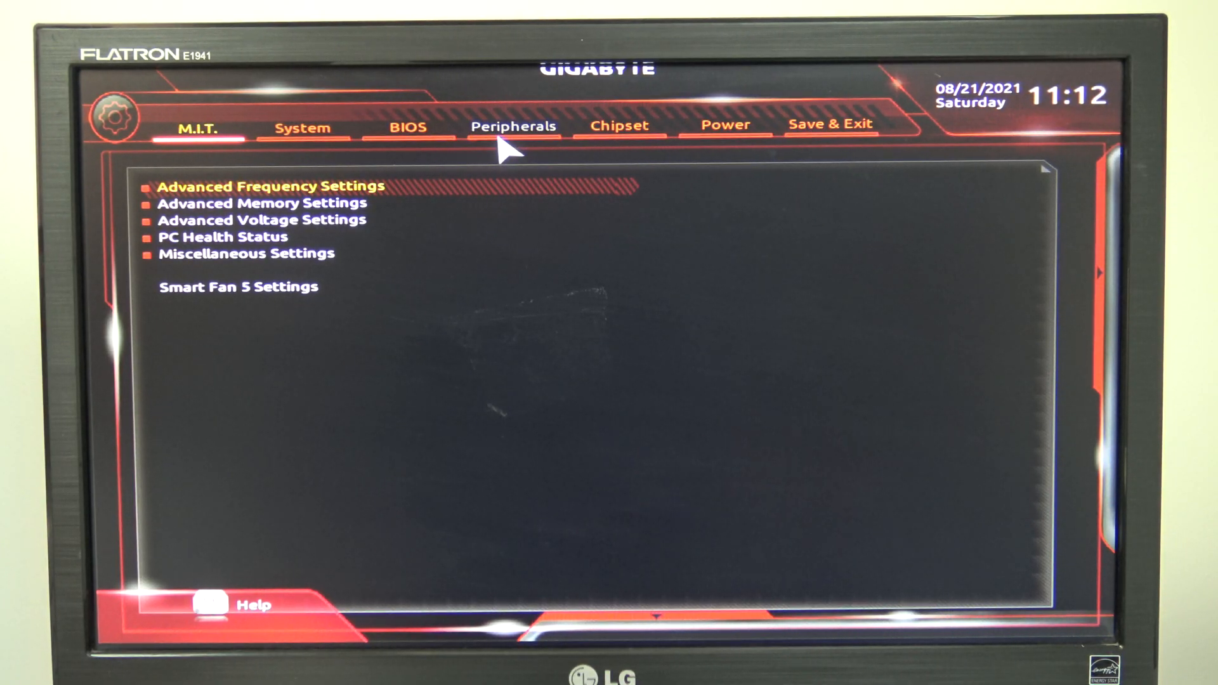
Set Intel Platform Trust Technology (PTT) to Enabled under Peripherals
click(512, 125)
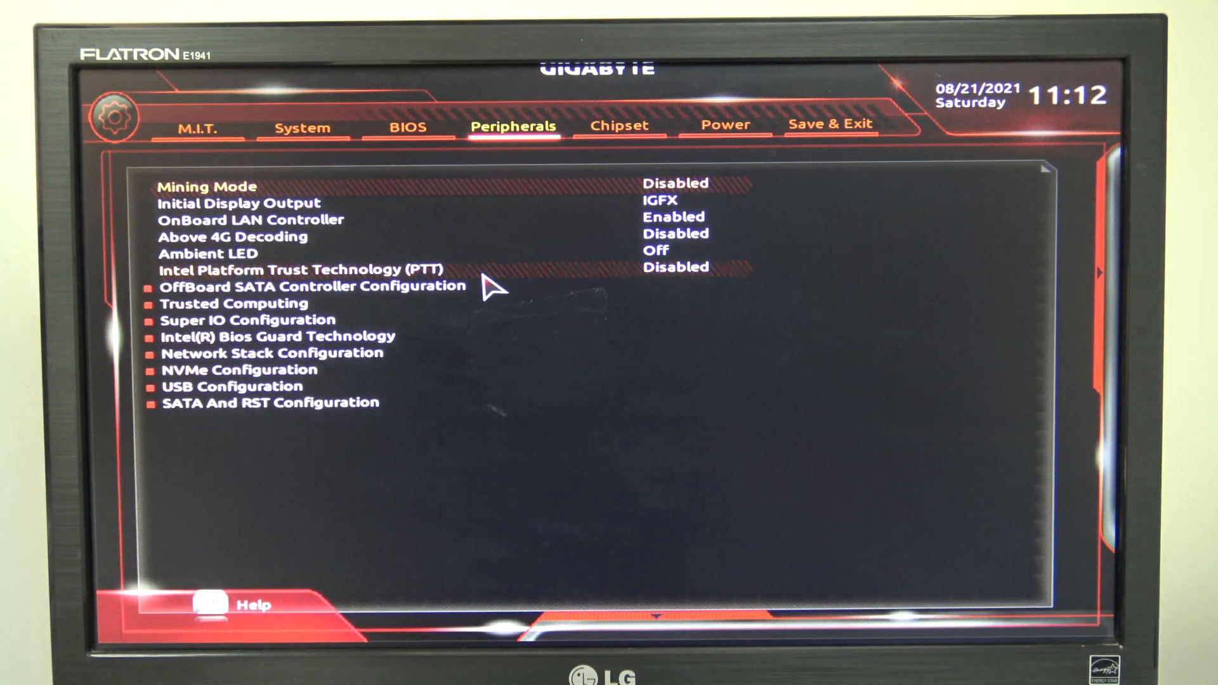
click(302, 269)
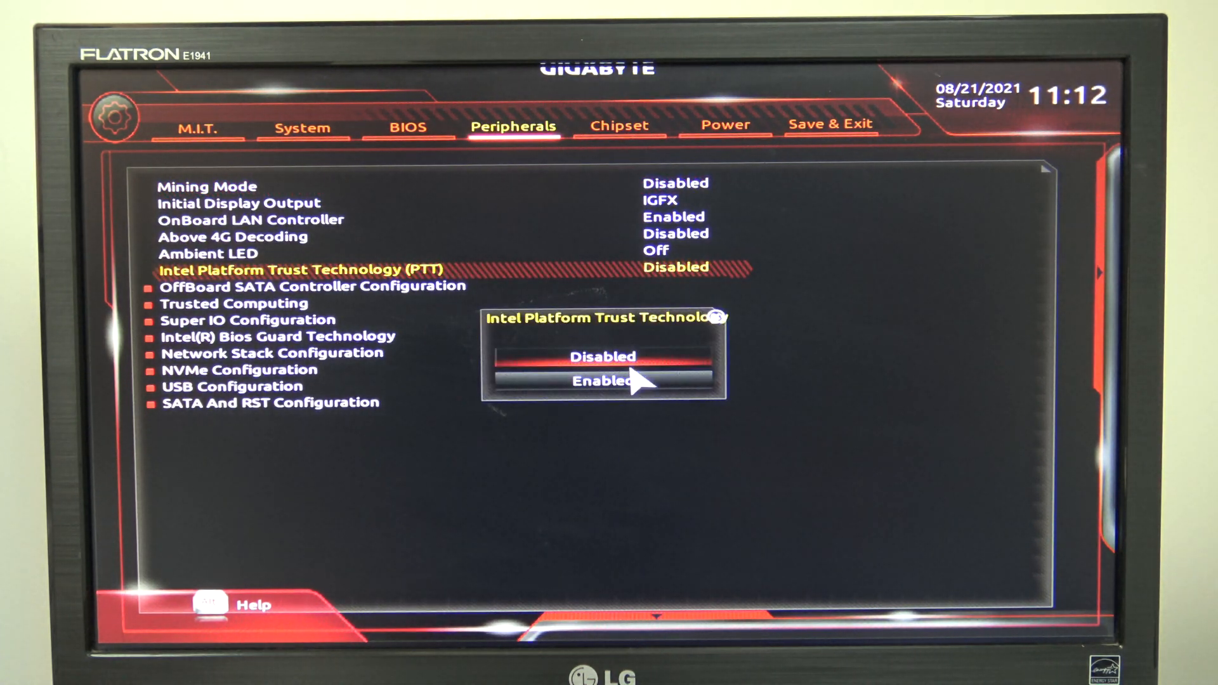
click(604, 382)
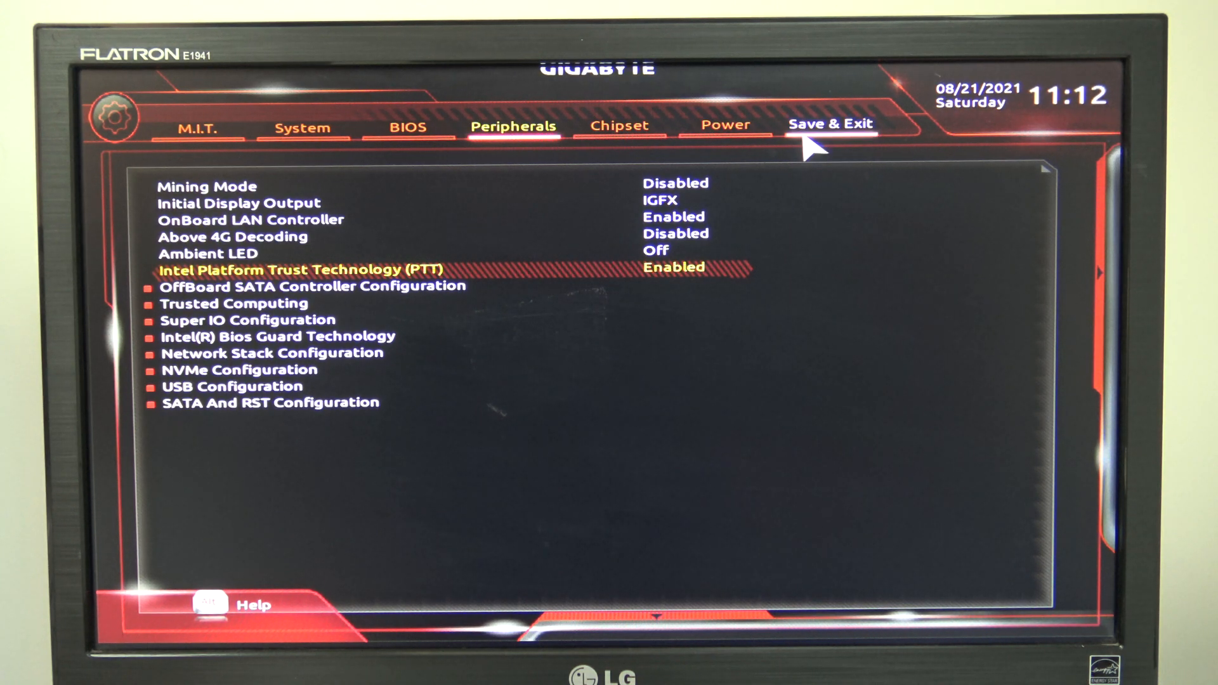
Save the BIOS configuration via Save & Exit Setup and confirm the reset
click(830, 125)
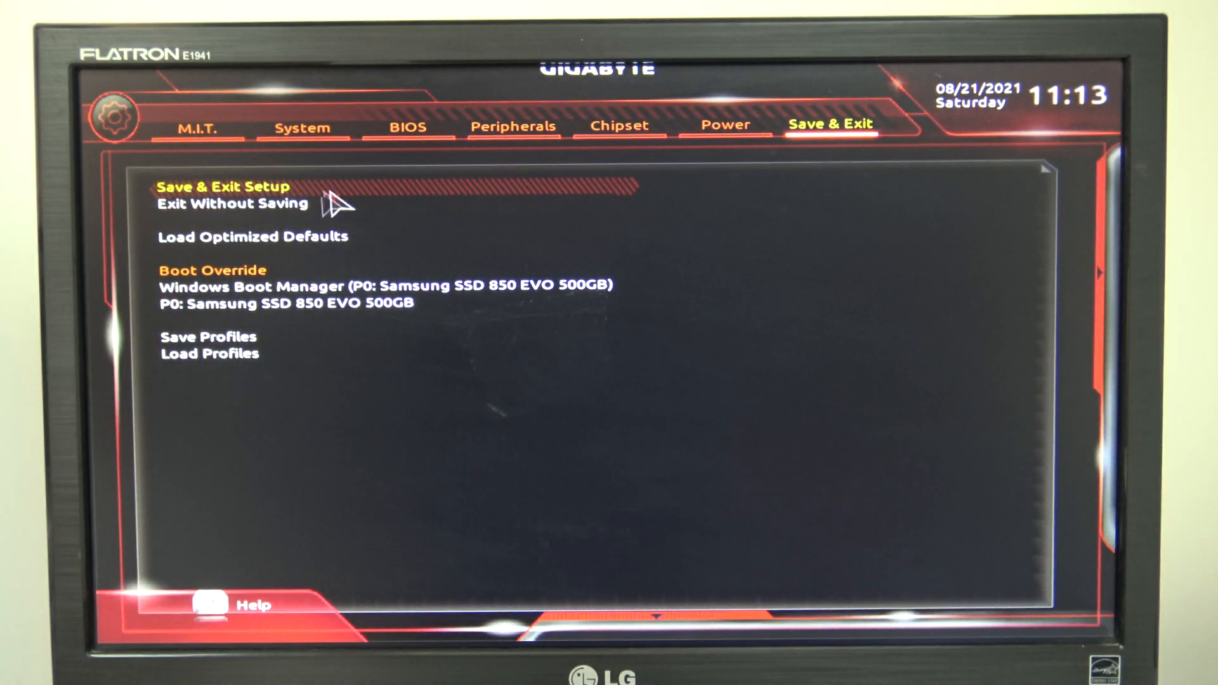
mouse_move(303, 206)
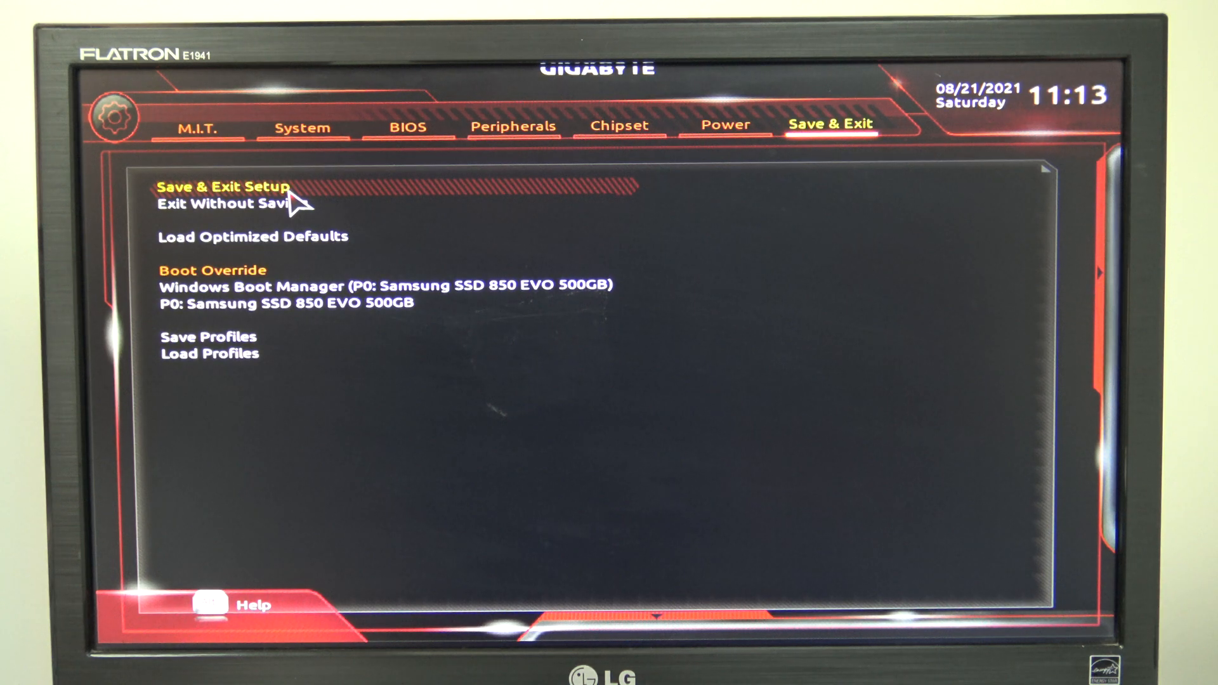
click(219, 187)
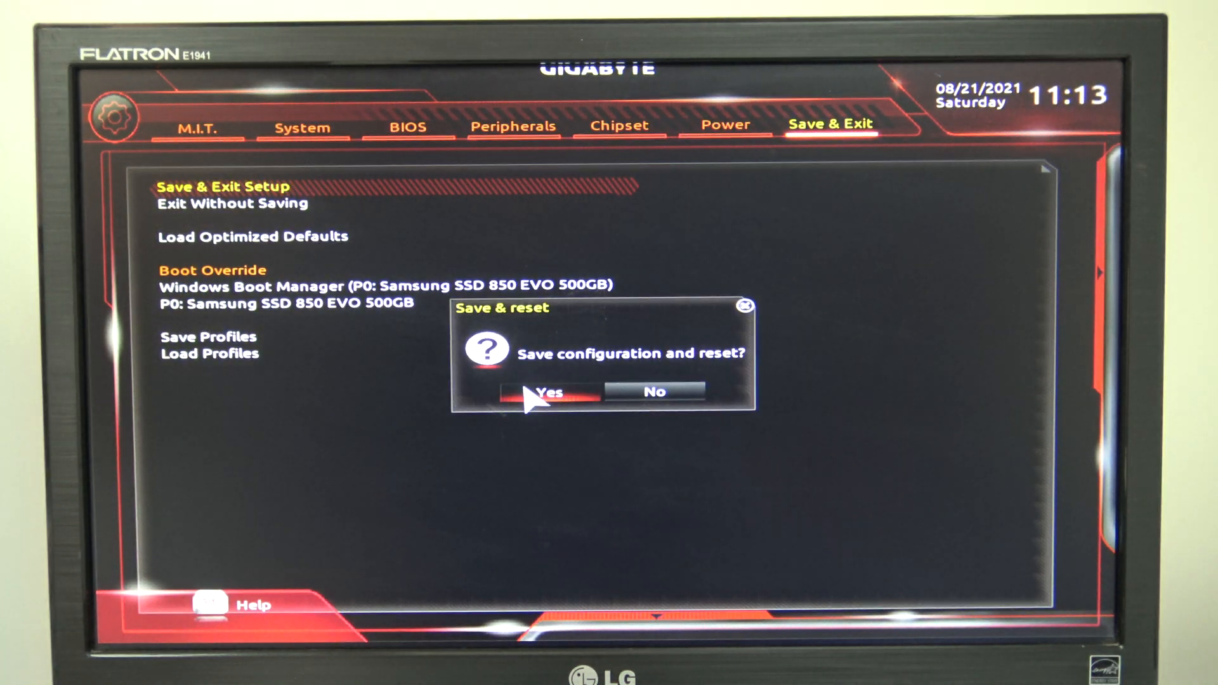
click(548, 392)
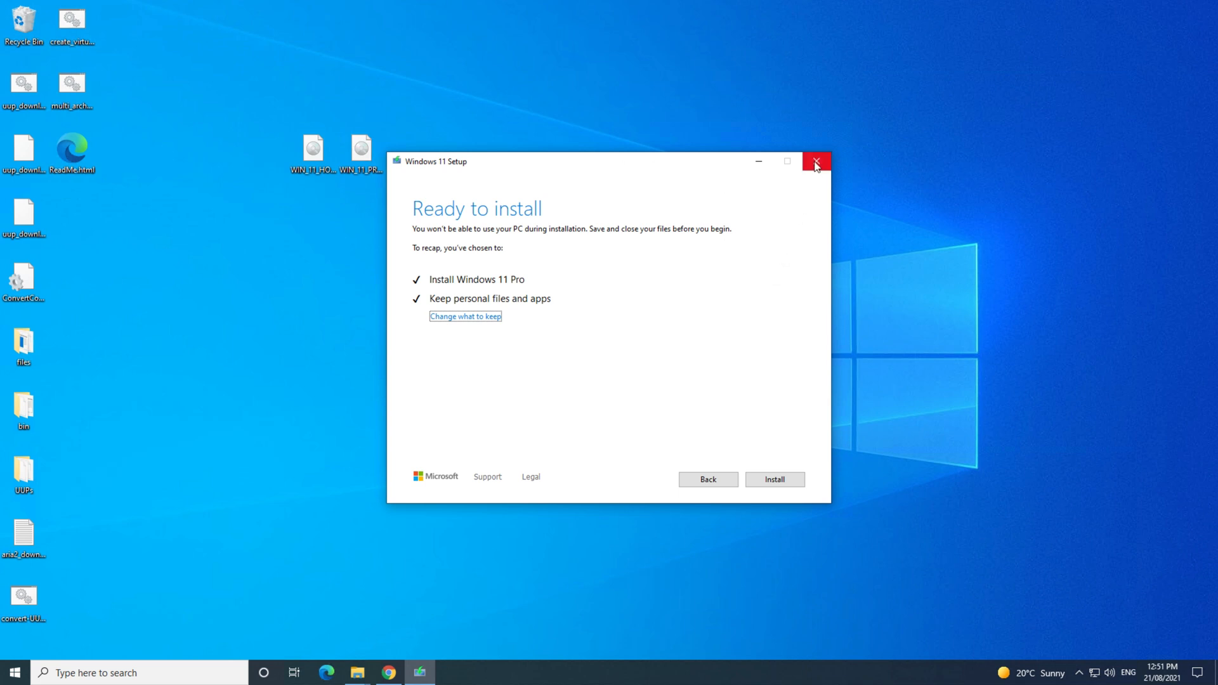
mouse_move(816, 162)
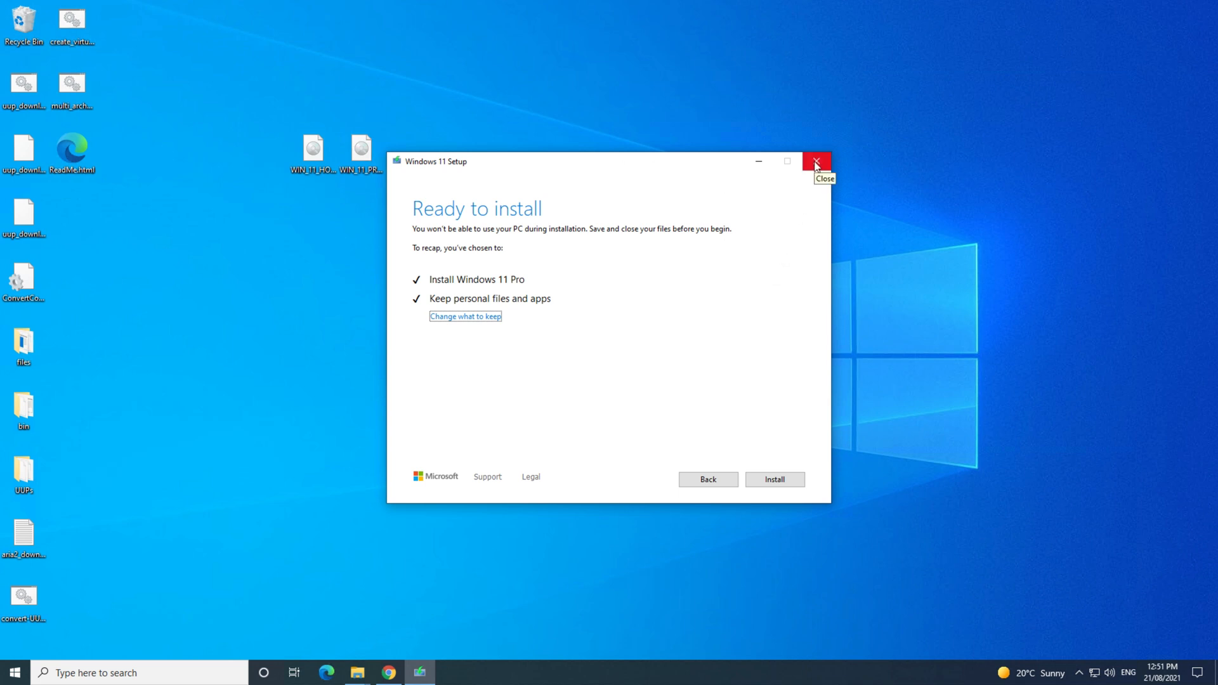
Close Windows 11 Setup from the Ready to install page for Windows 11 Pro
click(816, 161)
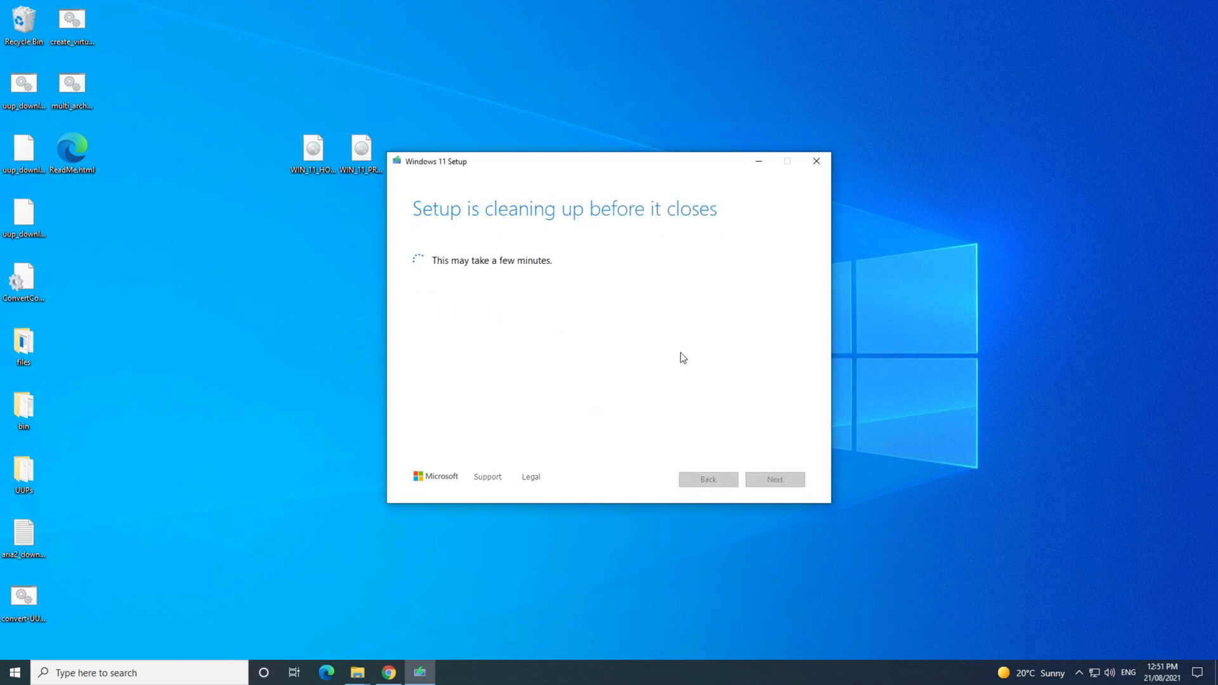